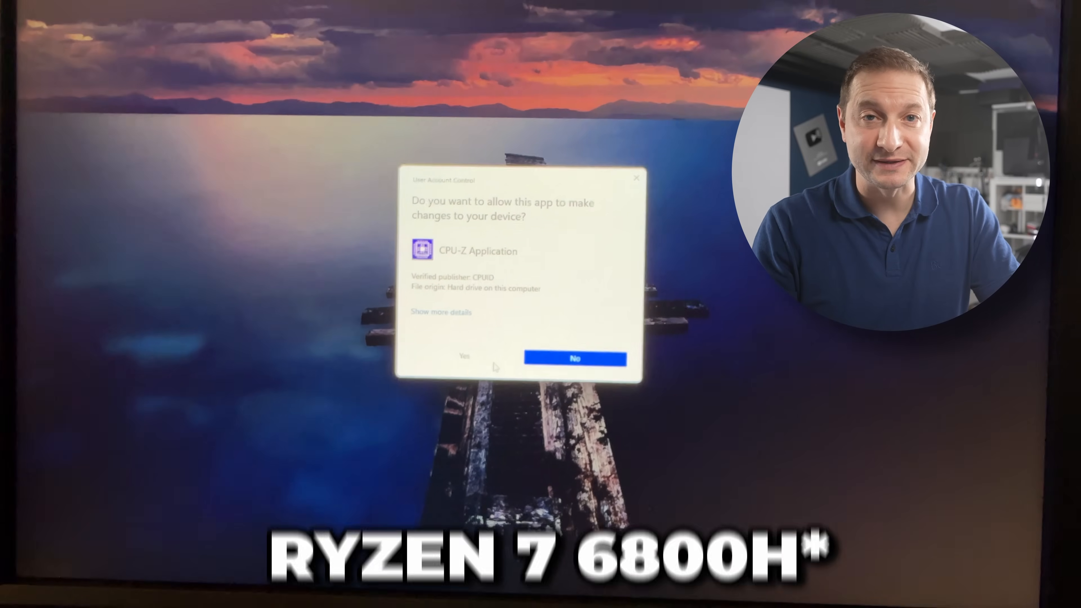
Allow CPU-Z to launch and view the memory details showing 32 GB of DDR5.
{"action": "left_click", "coordinate": [463, 357]}
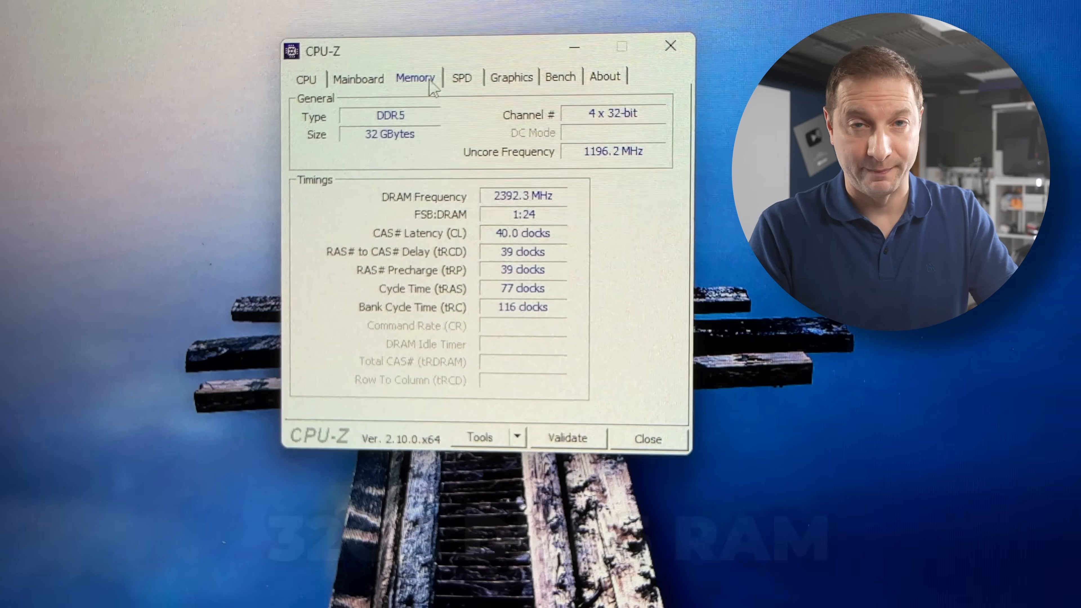
{"action": "left_click", "coordinate": [453, 72]}
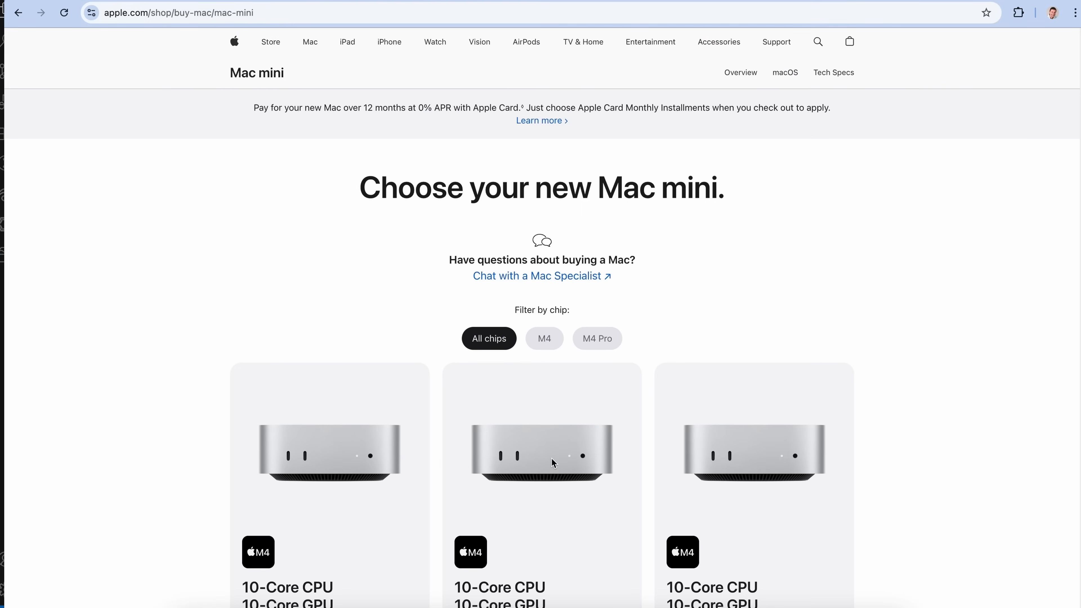
Select the $599 M4 Mac mini, try 32GB, then settle on 16GB memory with 1TB SSD for $999.
{"action": "scroll", "scroll_direction": "down", "scroll_amount": 3}
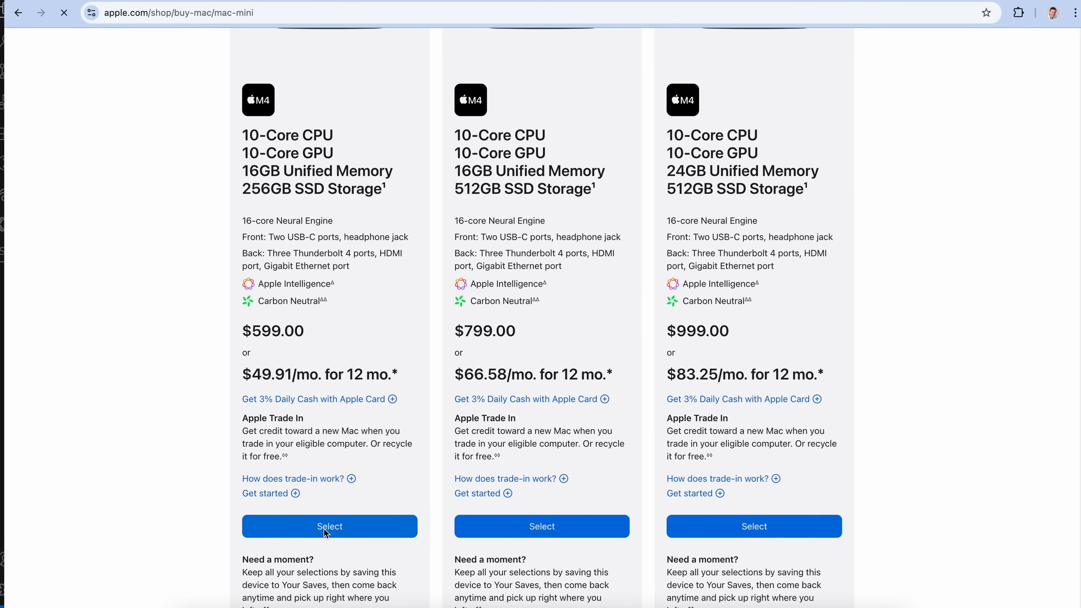
{"action": "left_click", "coordinate": [329, 526]}
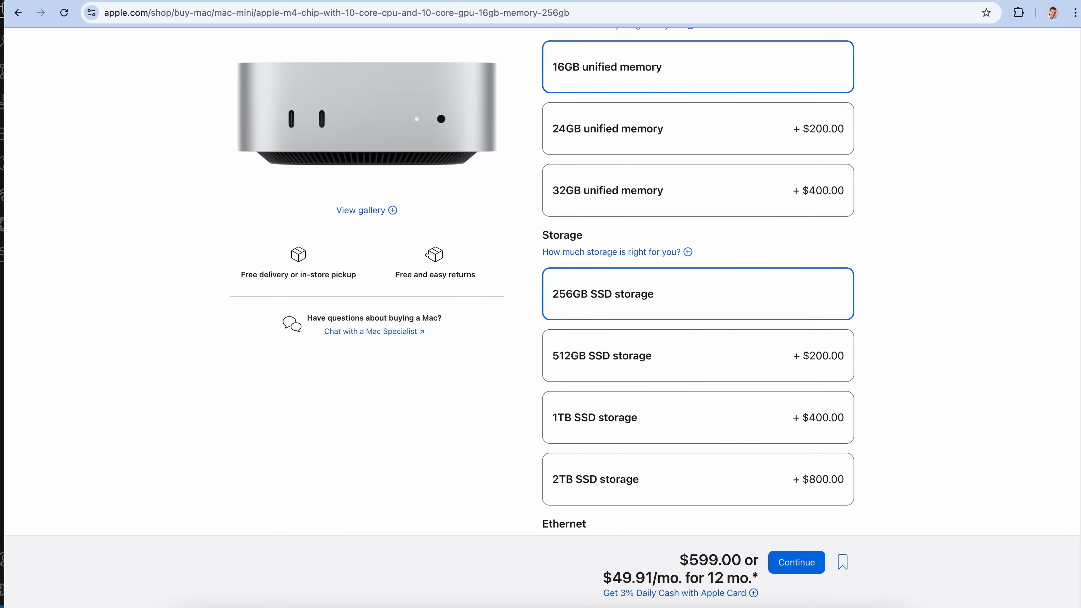
{"action": "left_click", "coordinate": [697, 191]}
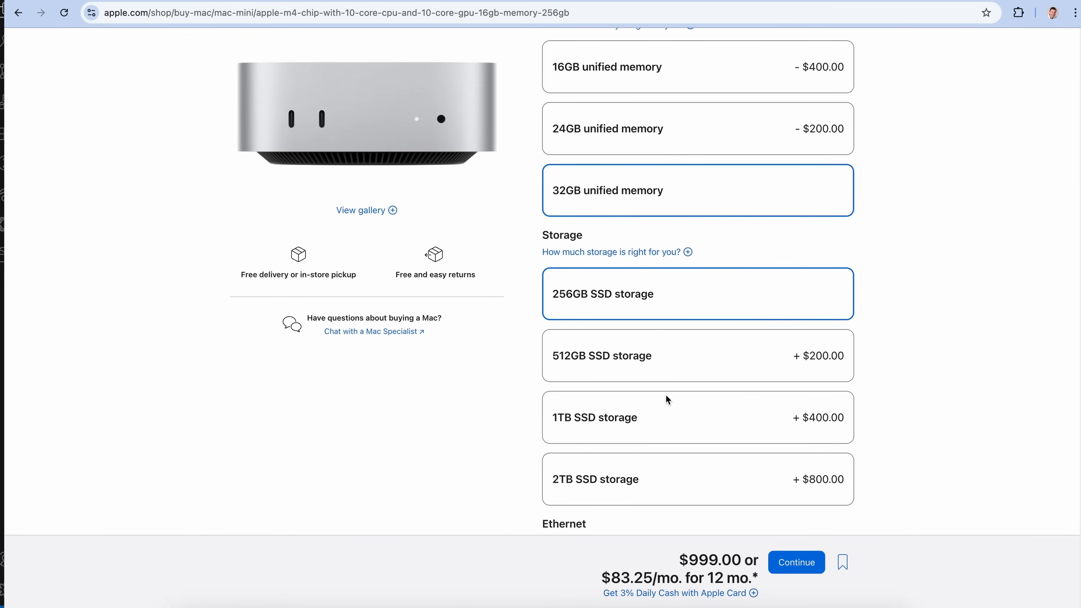
{"action": "left_click", "coordinate": [696, 417]}
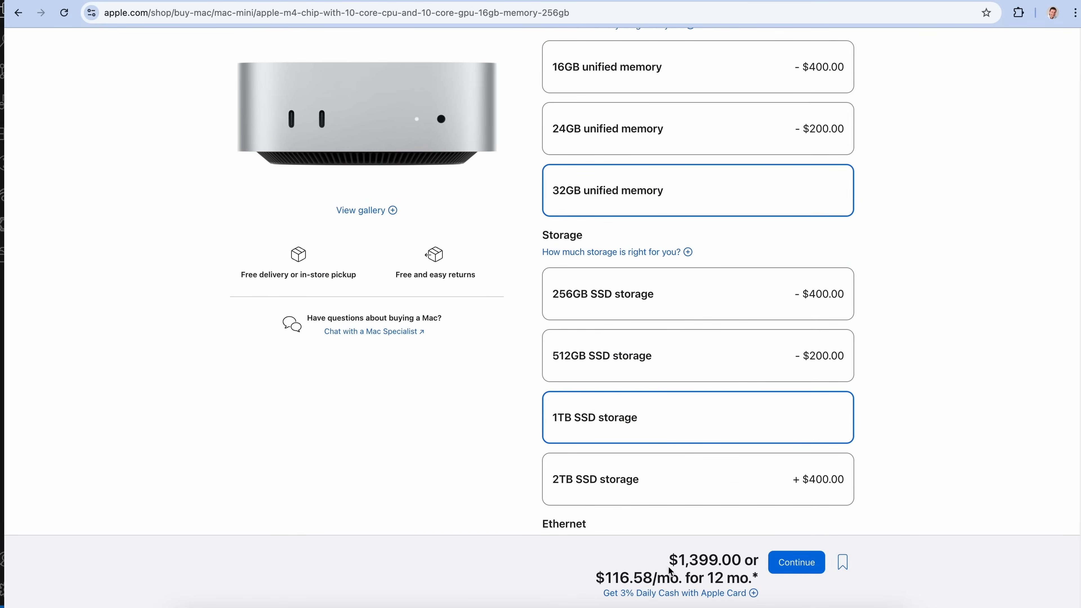
{"action": "mouse_move", "coordinate": [891, 368]}
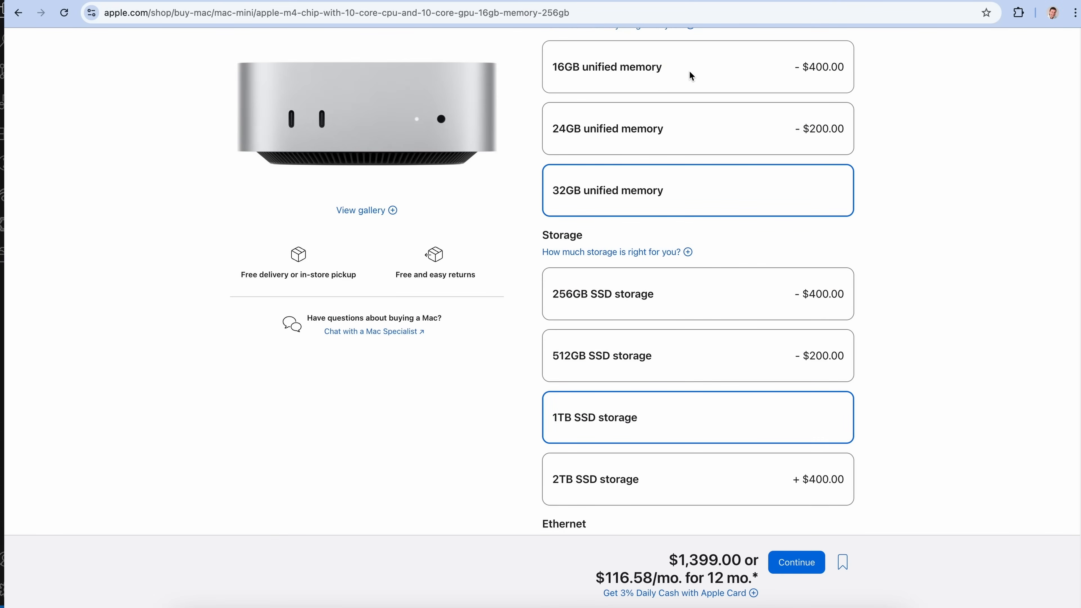
{"action": "left_click", "coordinate": [697, 67]}
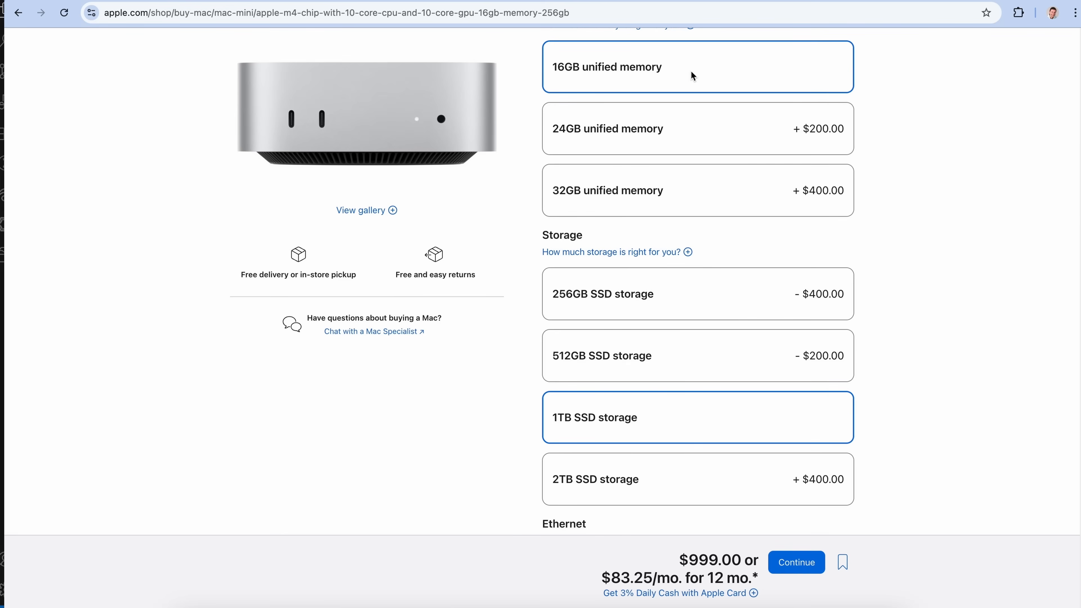